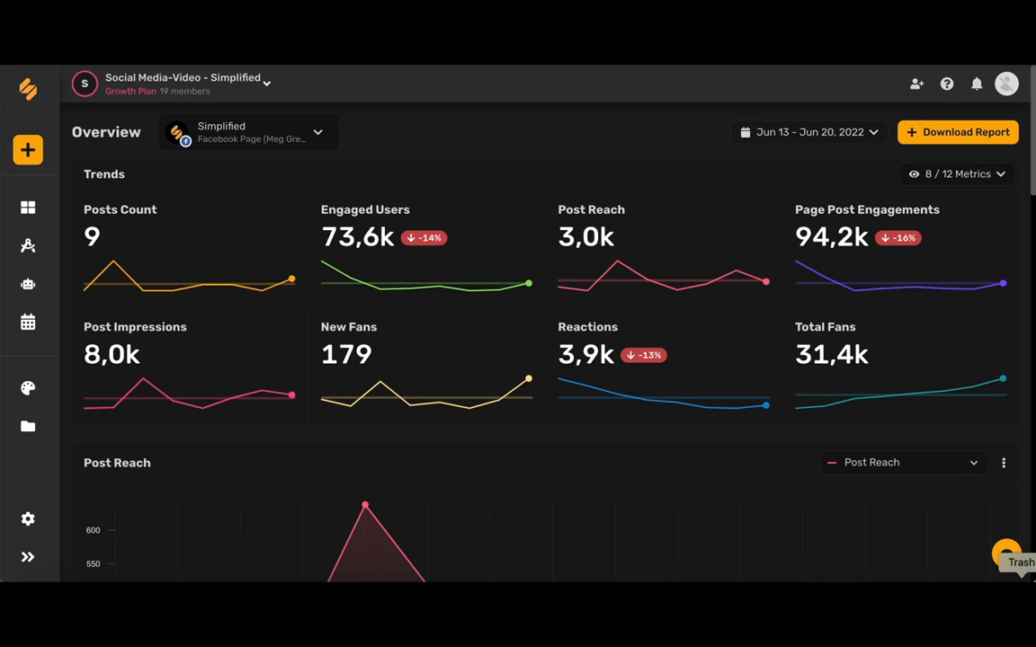
mouse_move(76, 437)
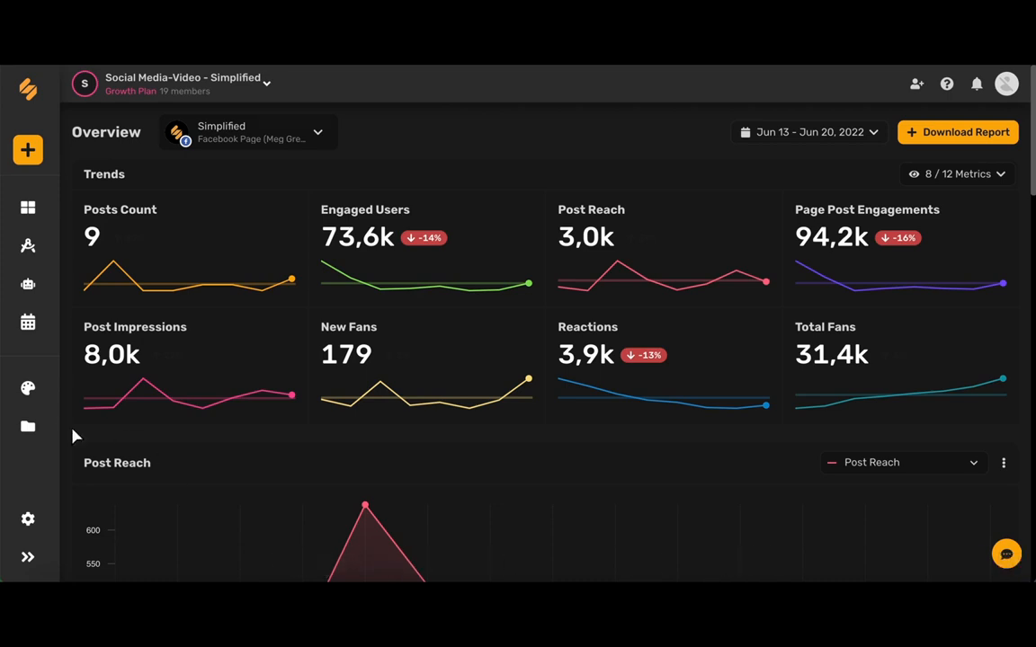
Step: Select the LinkedIn Company page and set the analytics range to the Last 30 days
click(29, 322)
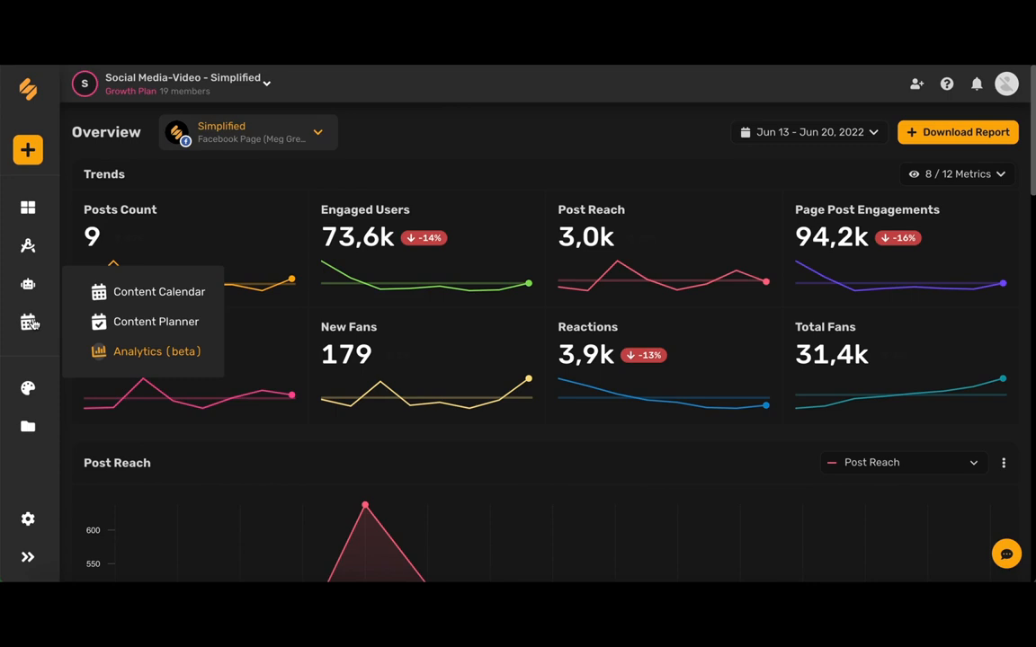
mouse_move(167, 358)
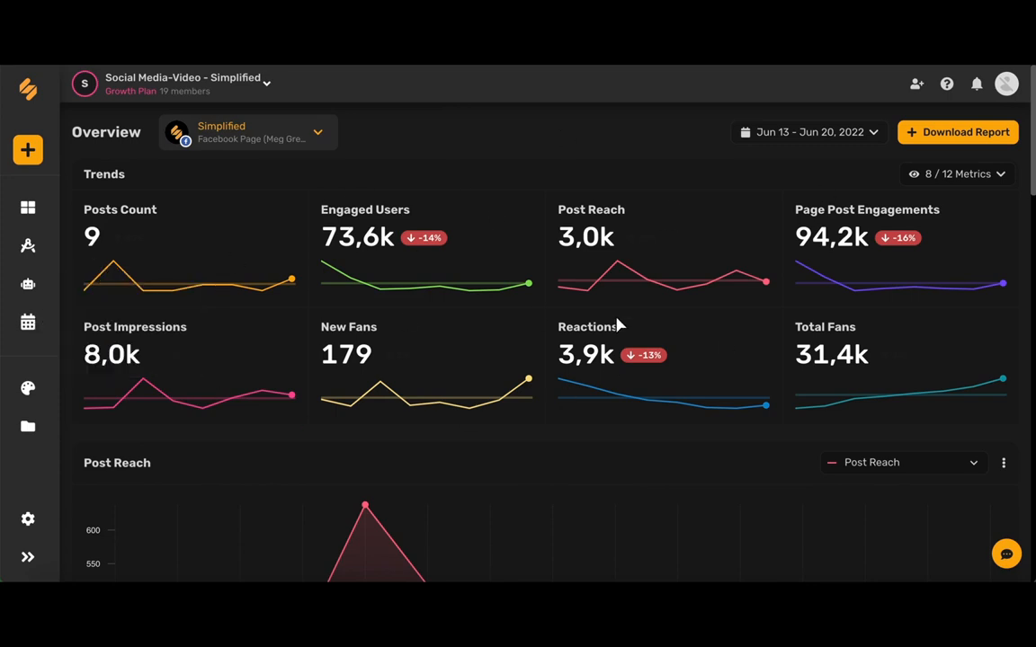
mouse_move(399, 142)
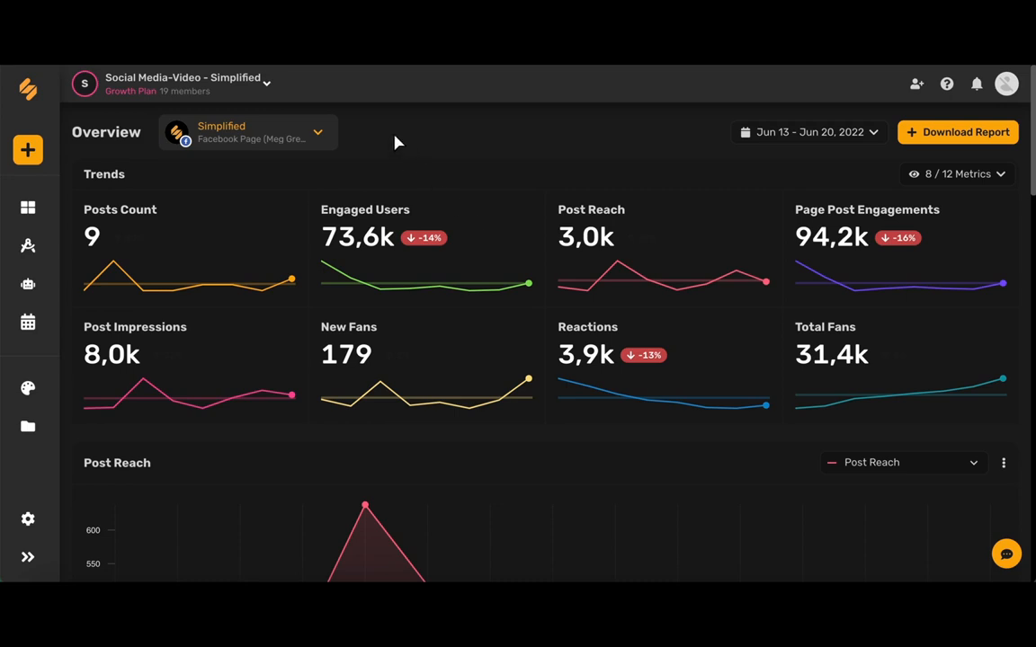
click(317, 133)
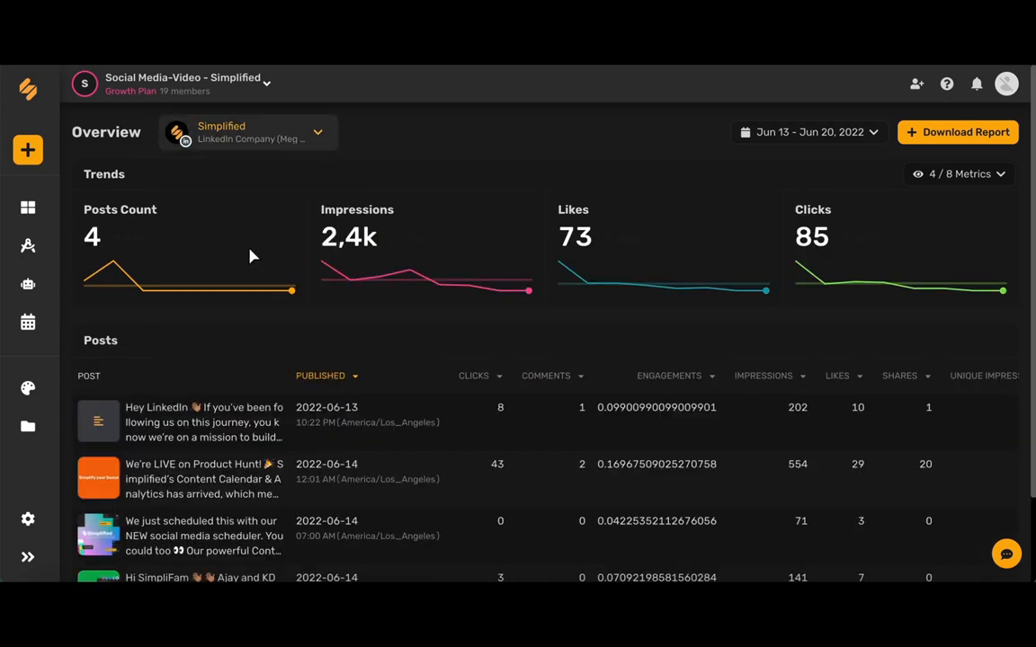
click(807, 133)
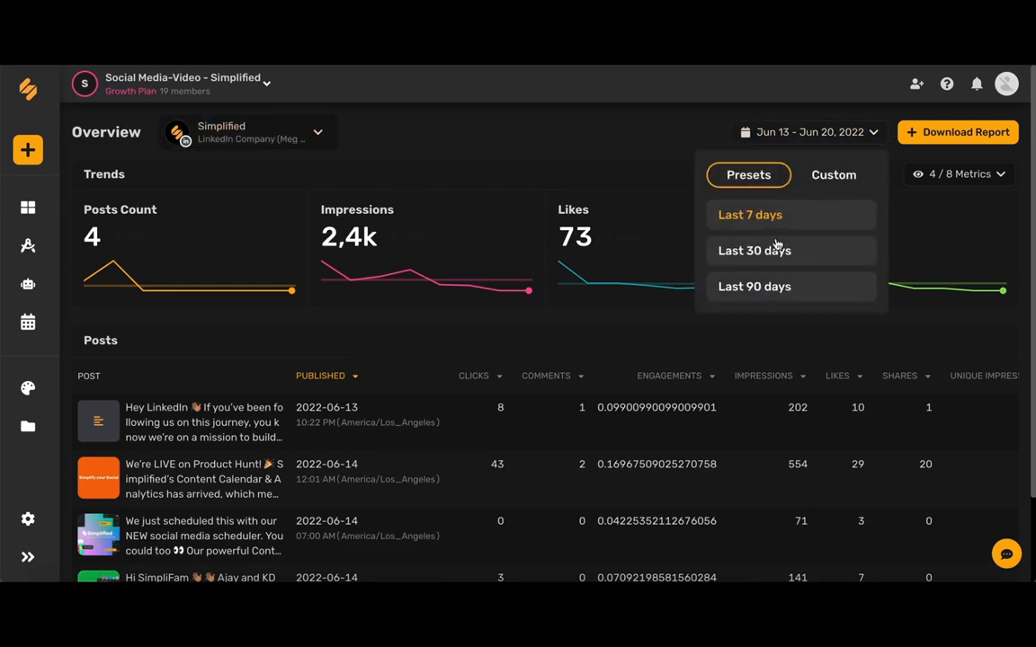
click(755, 250)
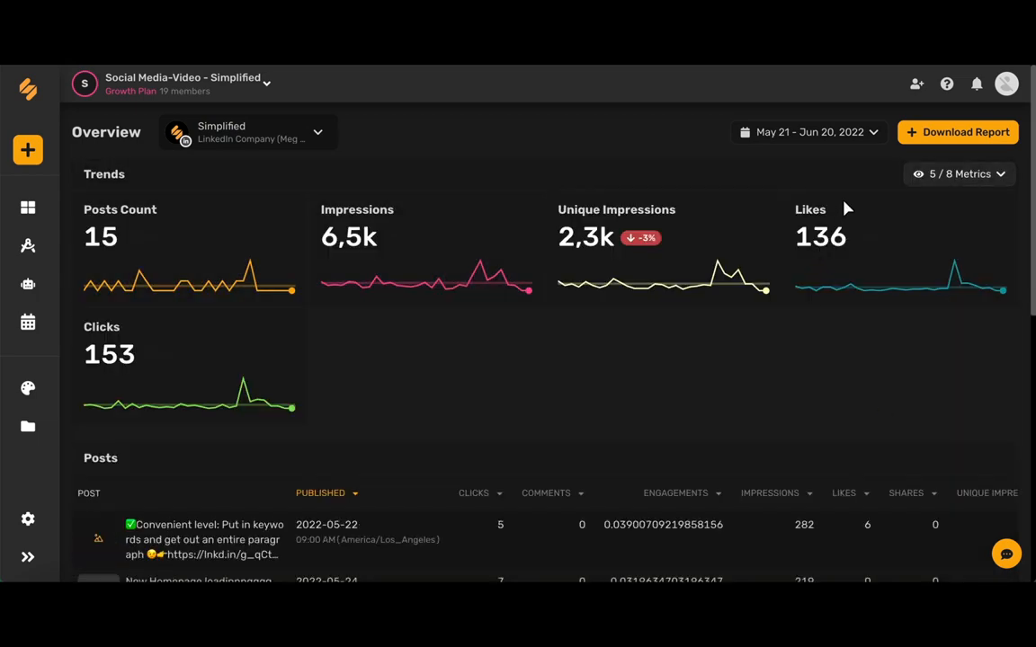
Step: Download the overview report with PDF as the file format
click(957, 133)
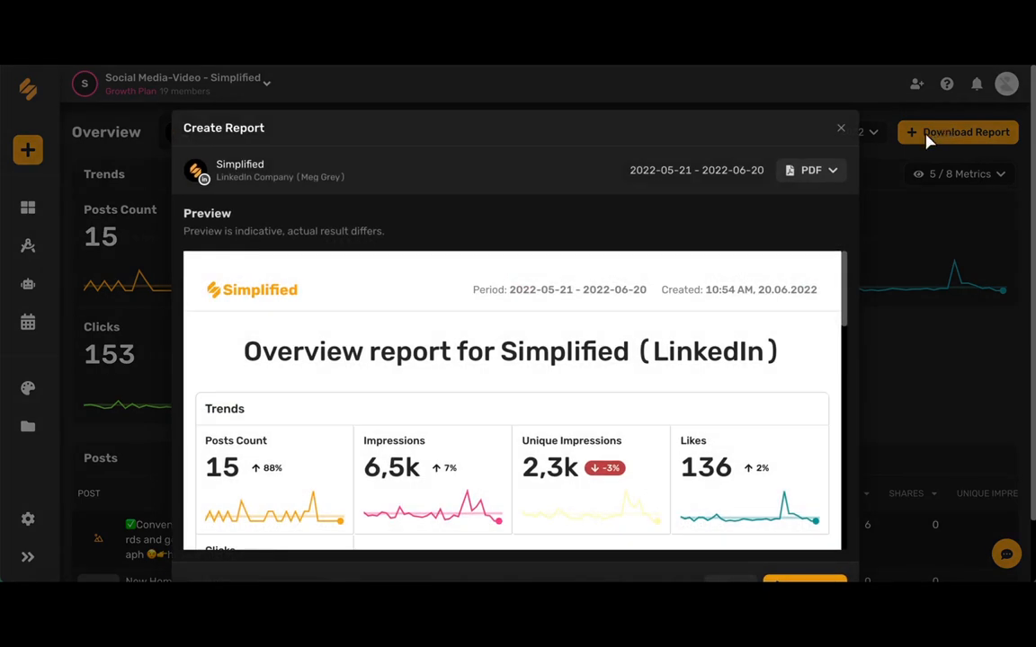
click(809, 169)
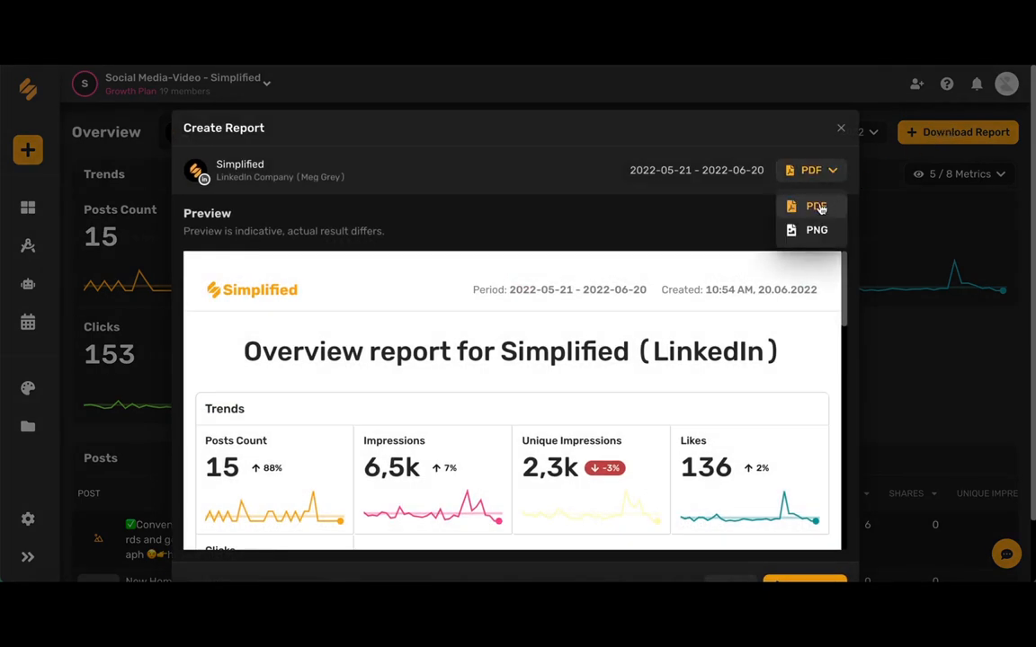
mouse_move(602, 212)
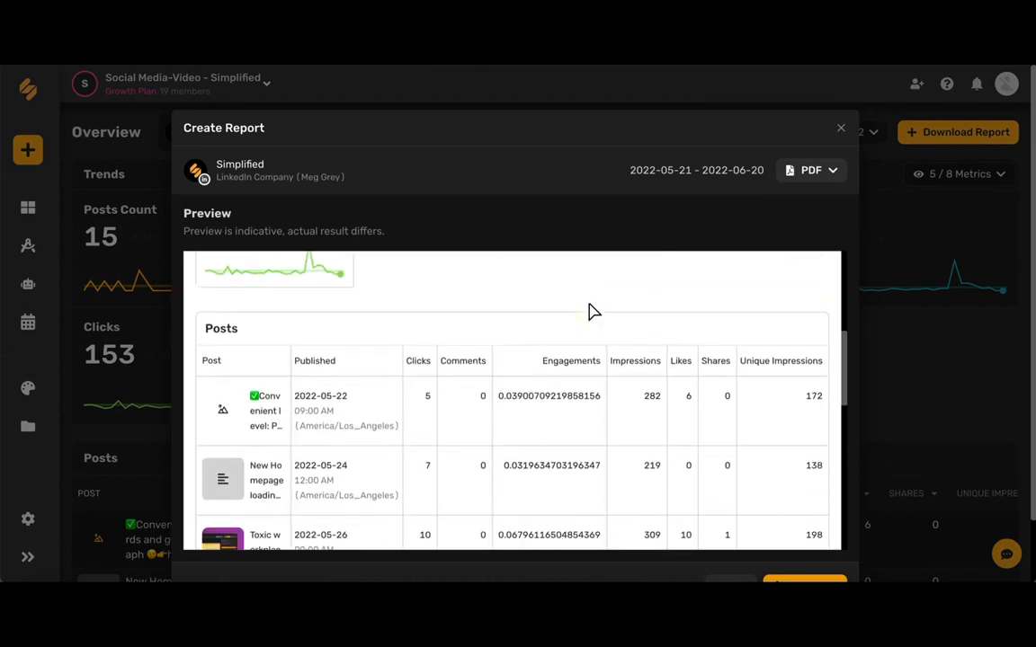
scroll(down, 3)
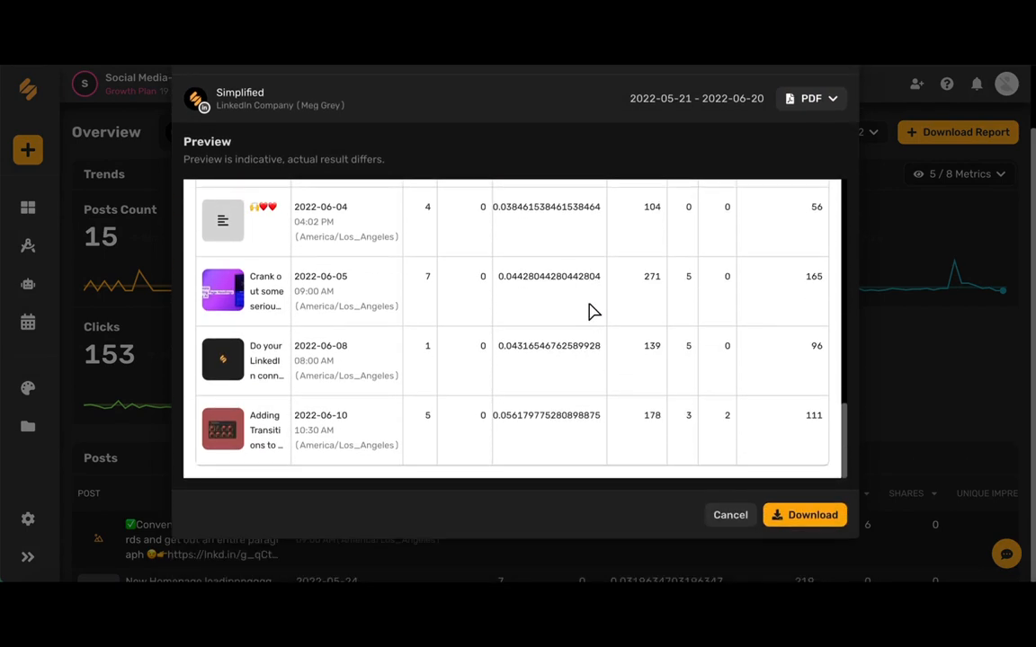
mouse_move(788, 430)
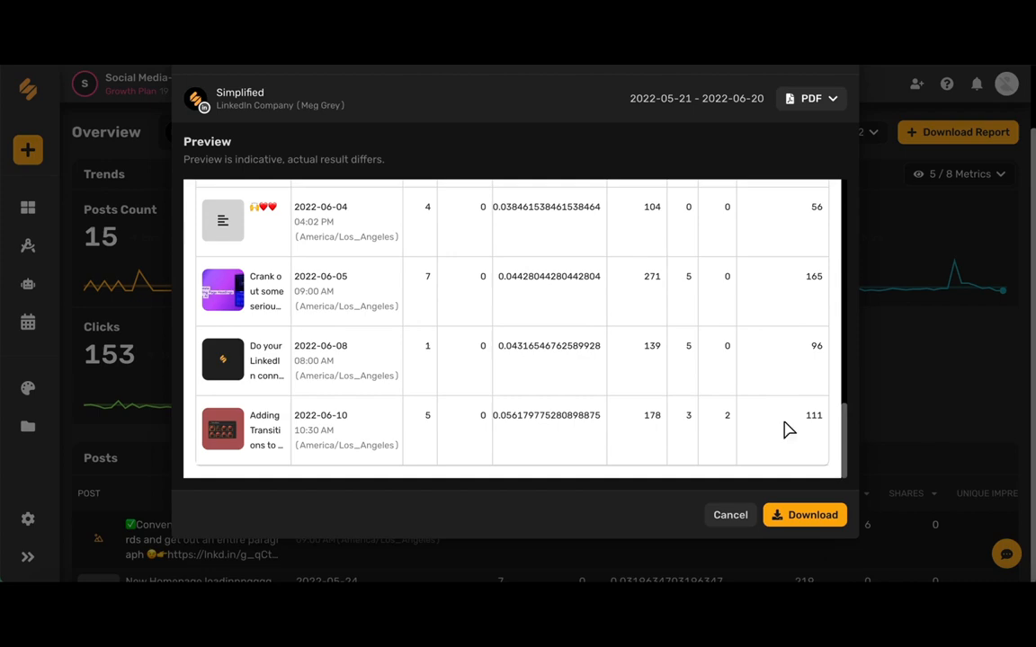
click(803, 515)
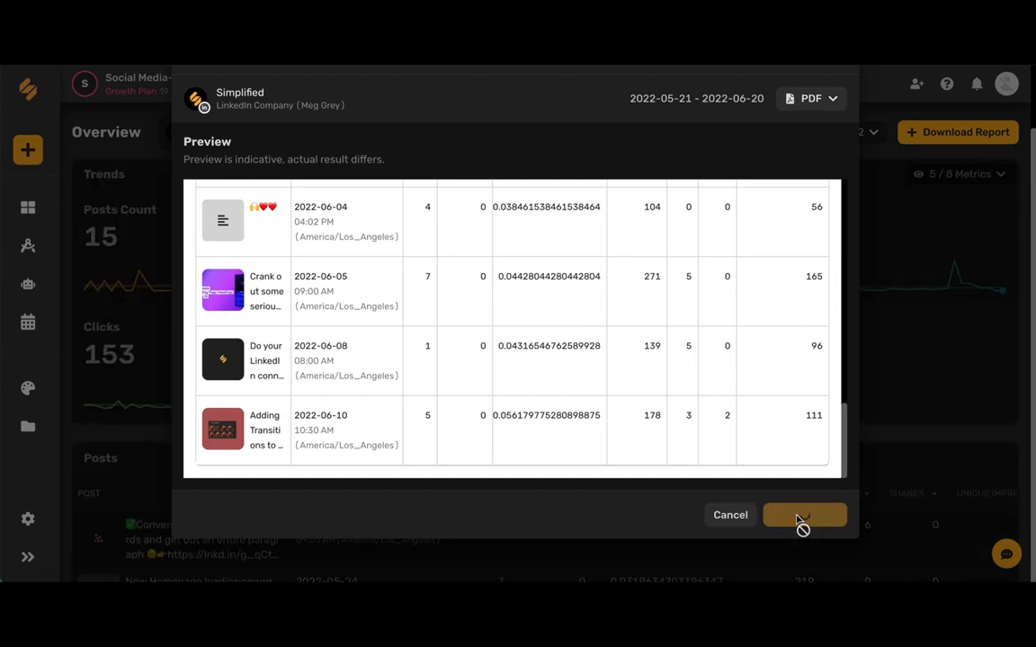
click(802, 515)
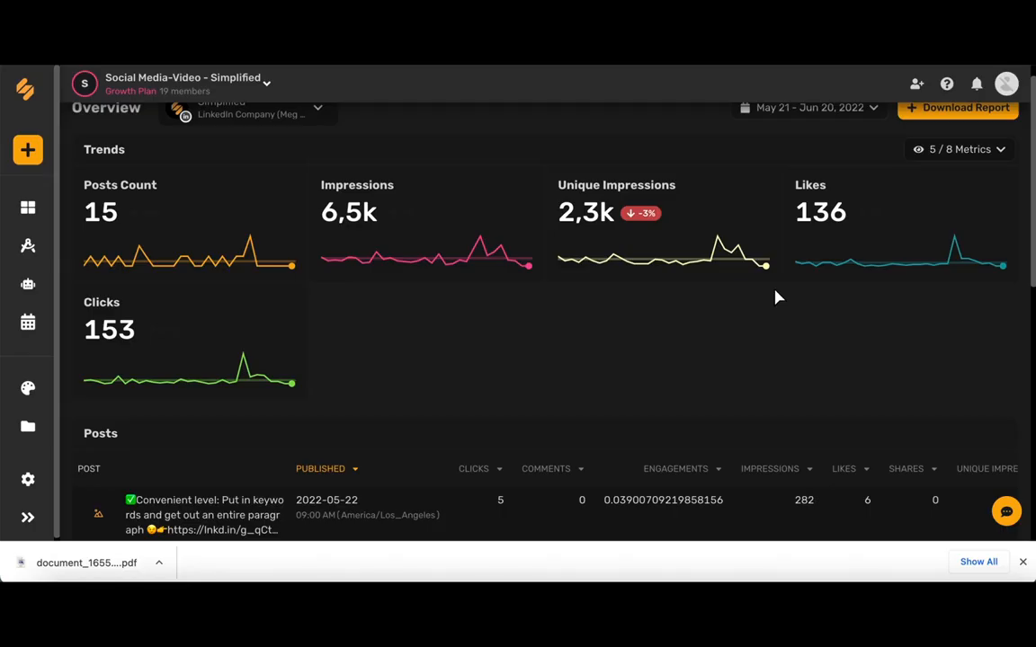